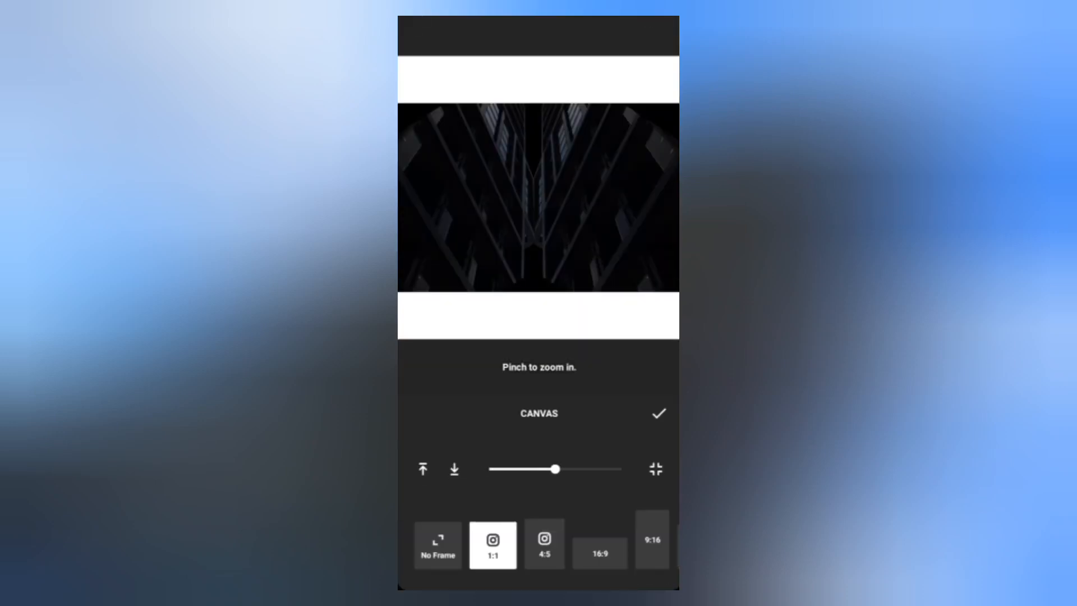
- Set the canvas to 16:9 landscape and bring up the effects gallery for the building photo
click(598, 553)
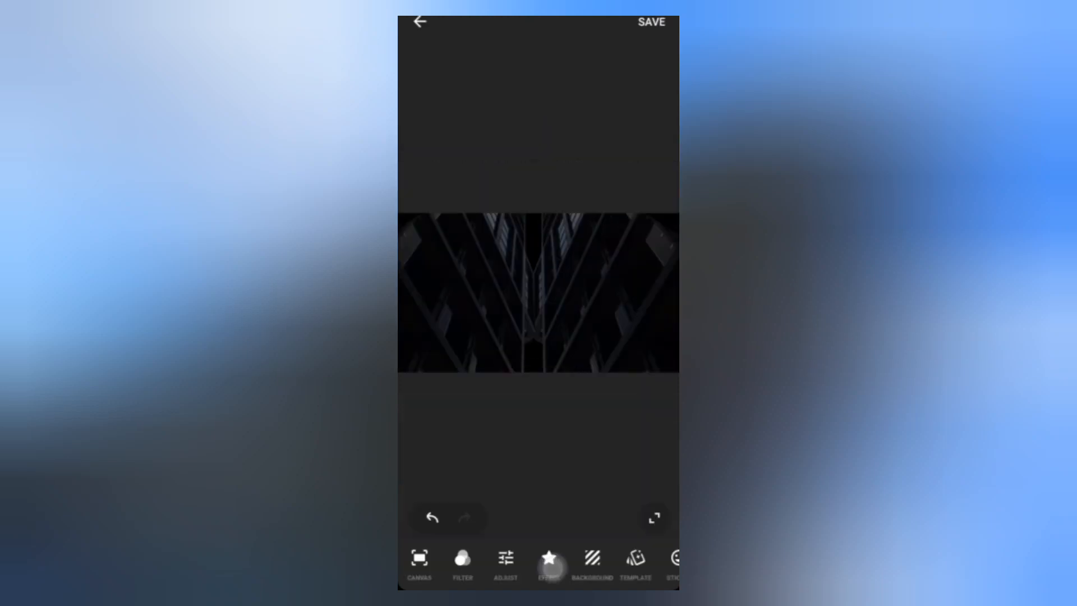
click(548, 563)
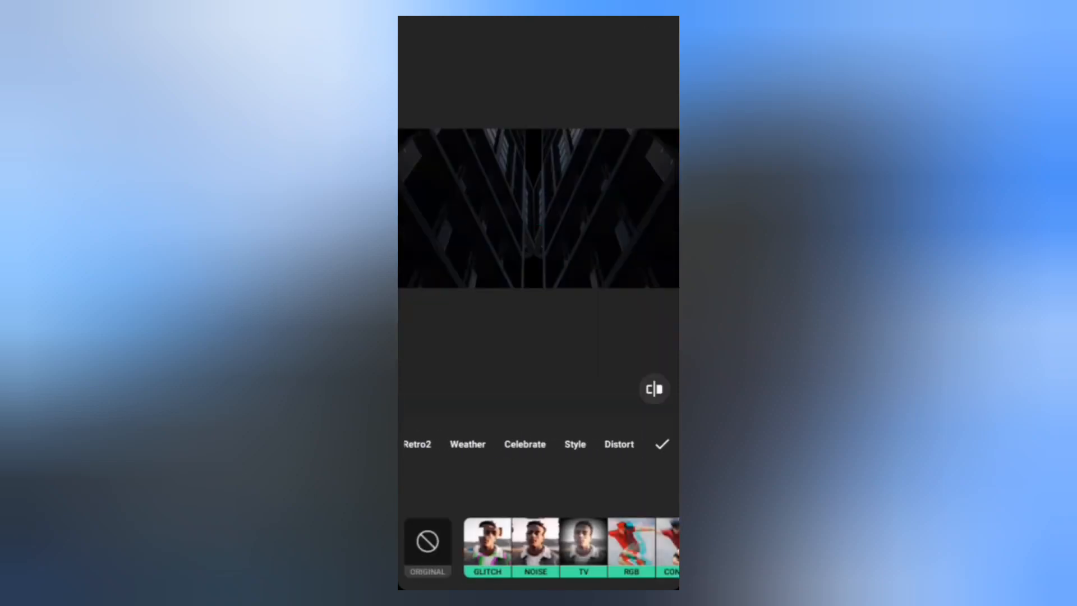
click(575, 445)
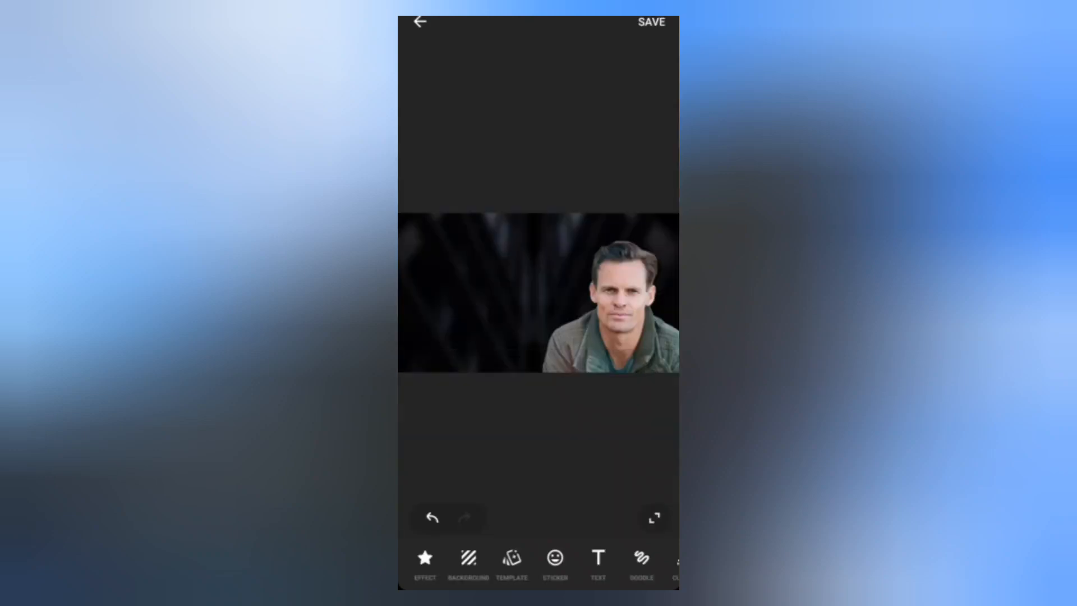
- Add a new text item reading '$0 To $100'
click(598, 562)
text($0)
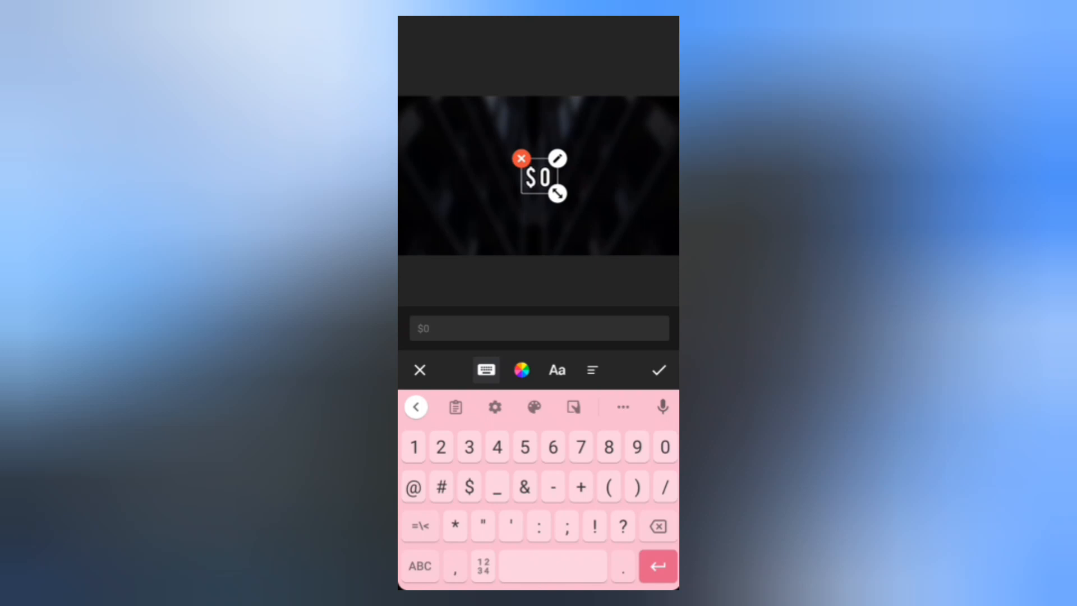
text(To $1)
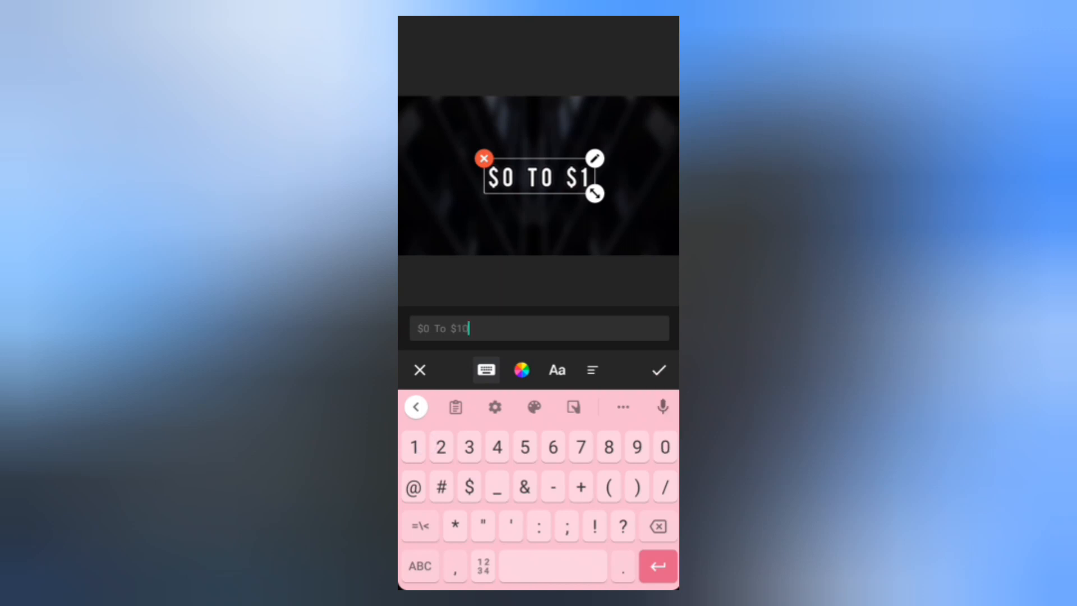
text(0)
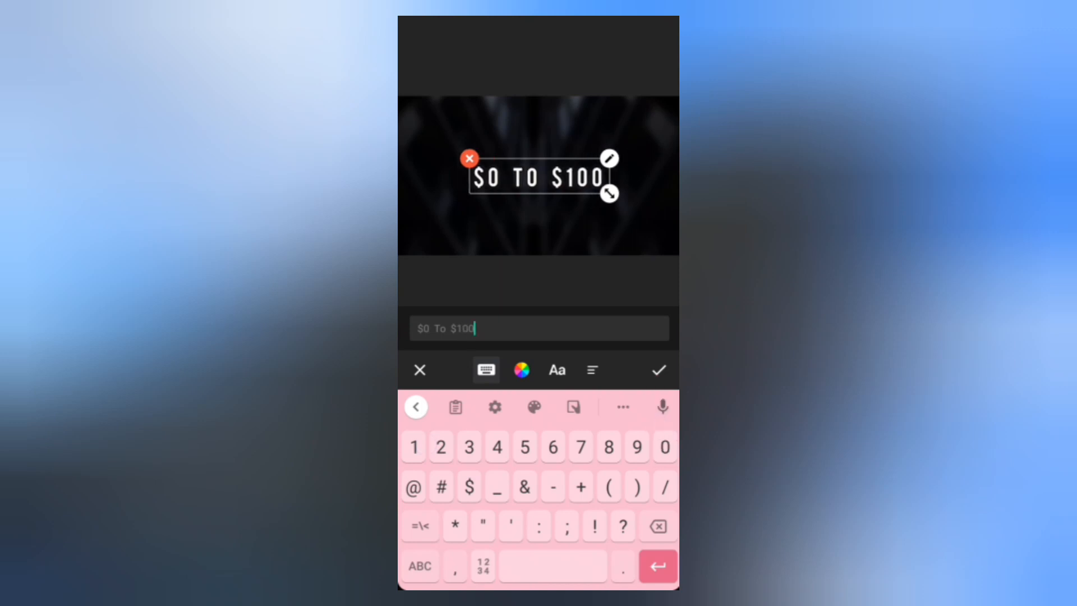
- Style '$0 TO $100' as white text on a solid orange label background
click(591, 369)
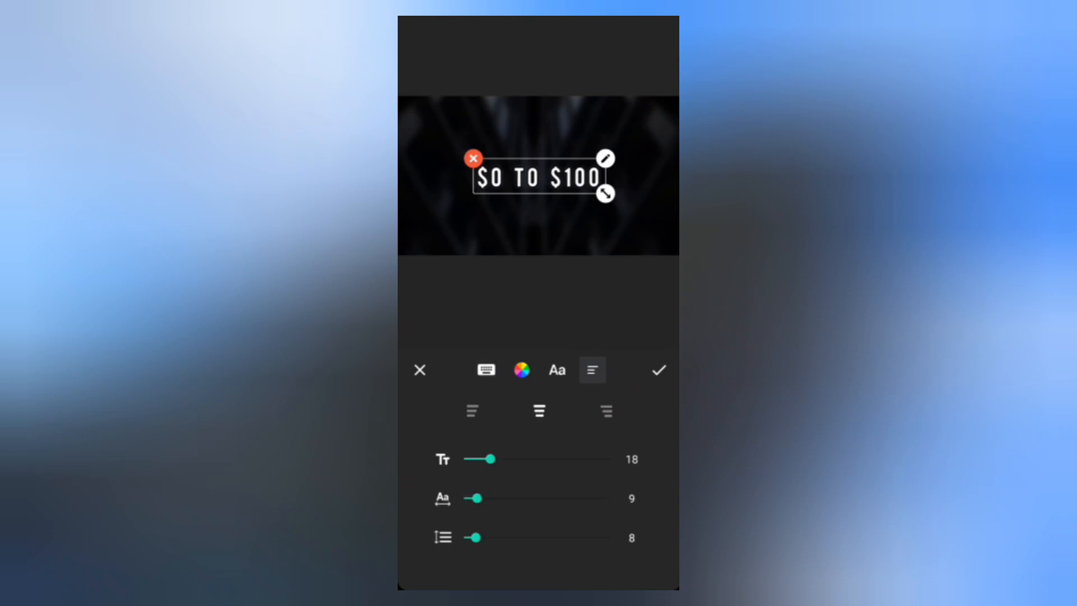
click(521, 369)
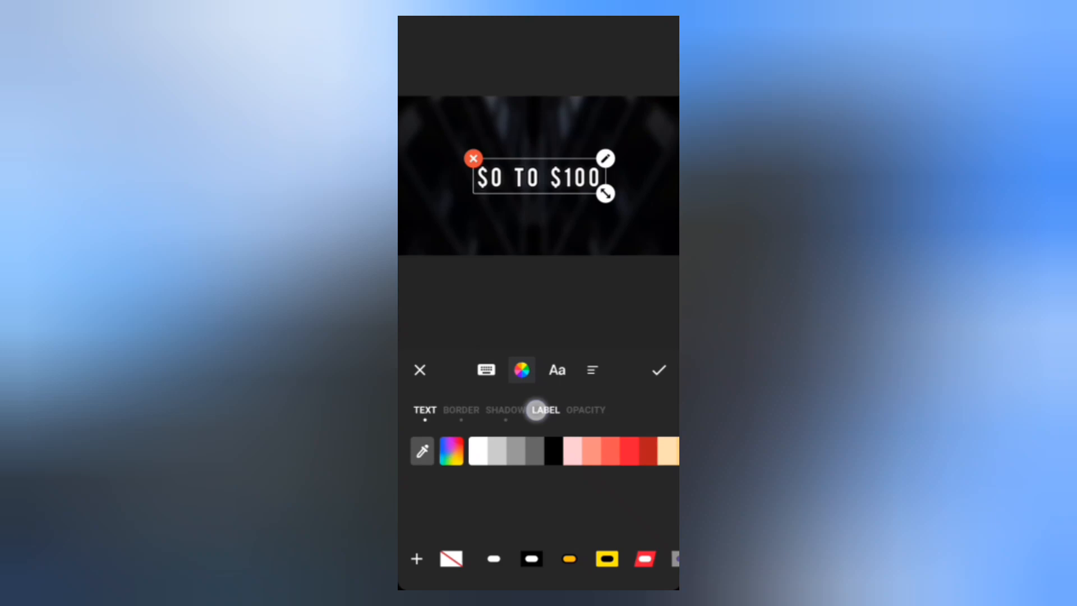
click(545, 409)
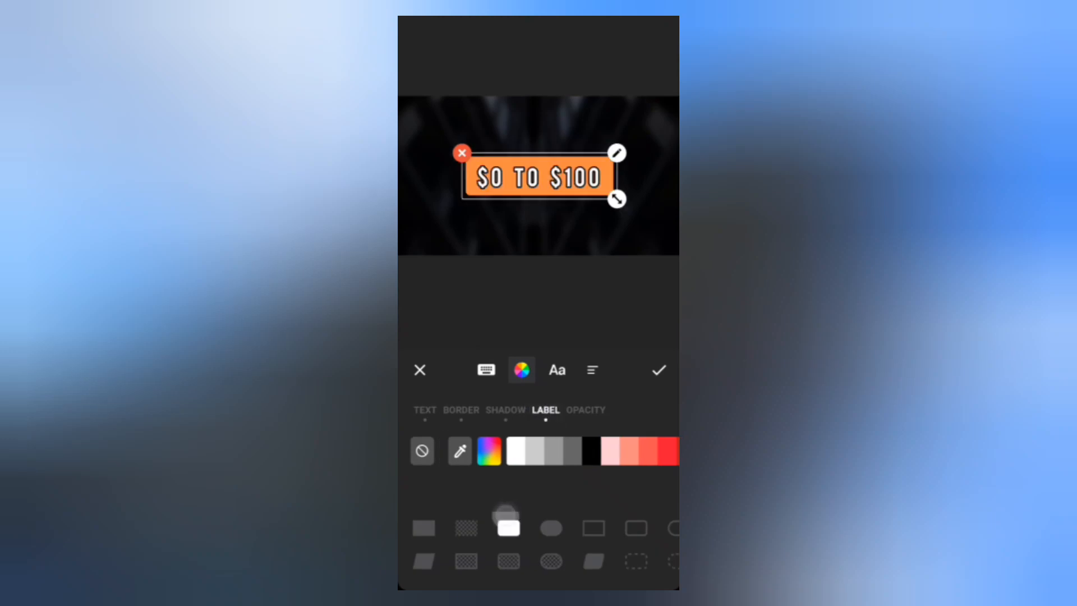
click(657, 369)
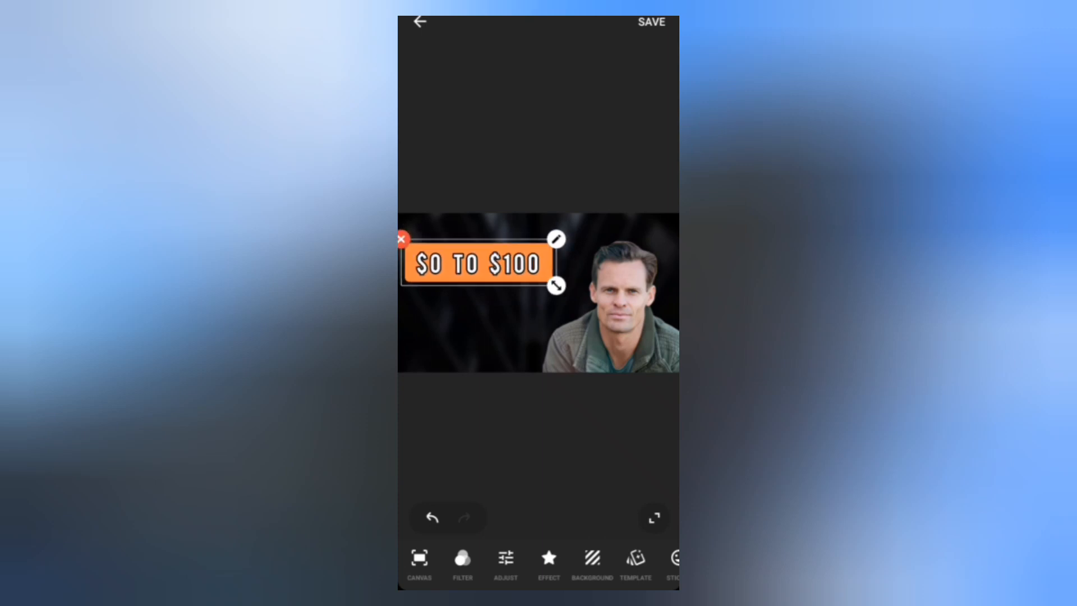
- Add a second text item 'By age of 45' and adjust its size
scroll(left, 3)
text(By)
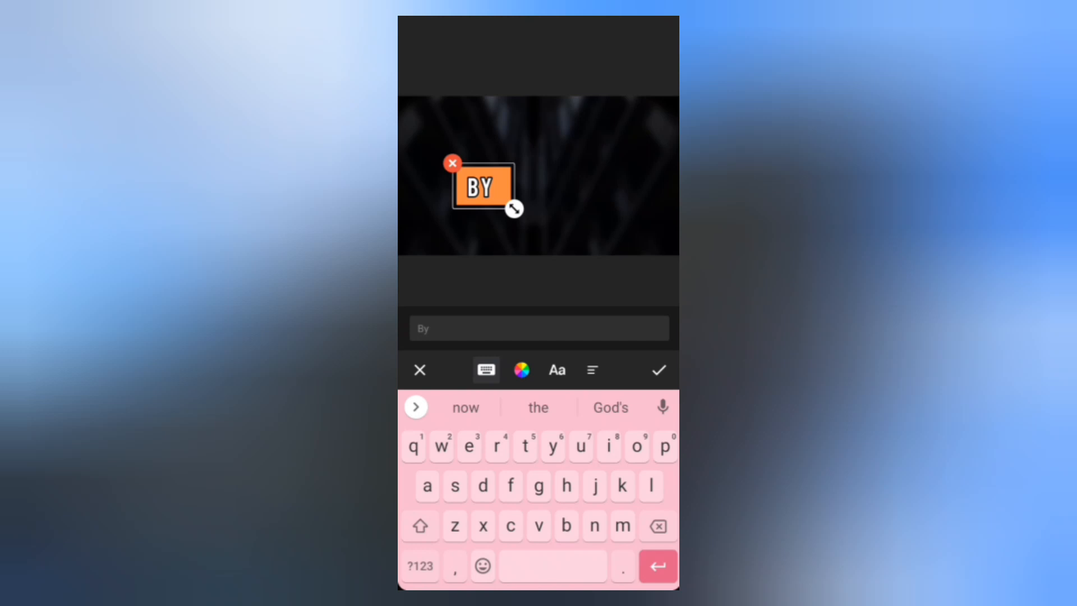
text(age)
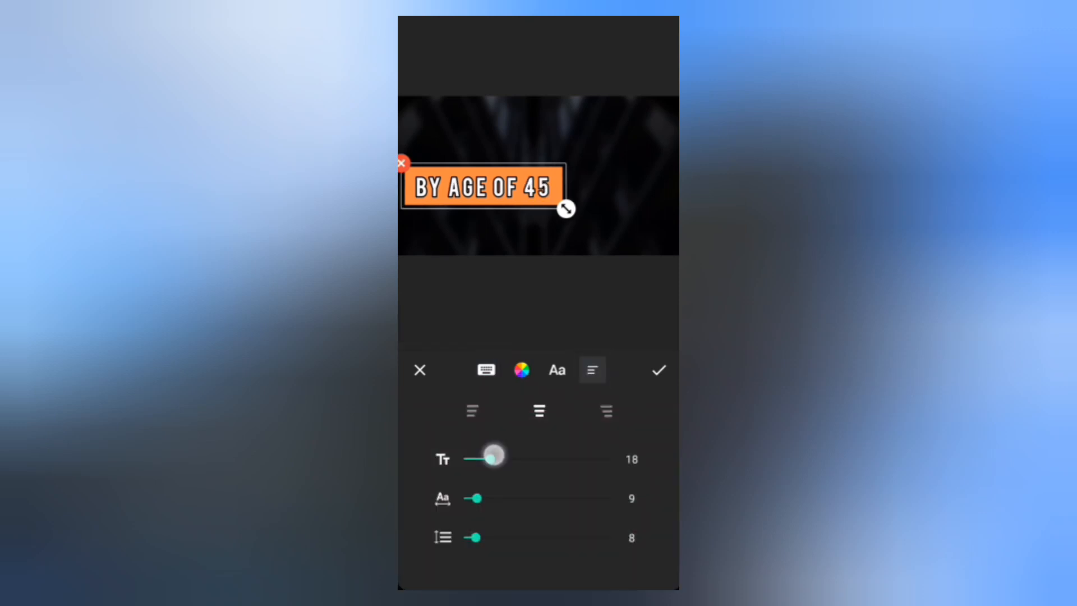
drag(494, 456, 481, 459)
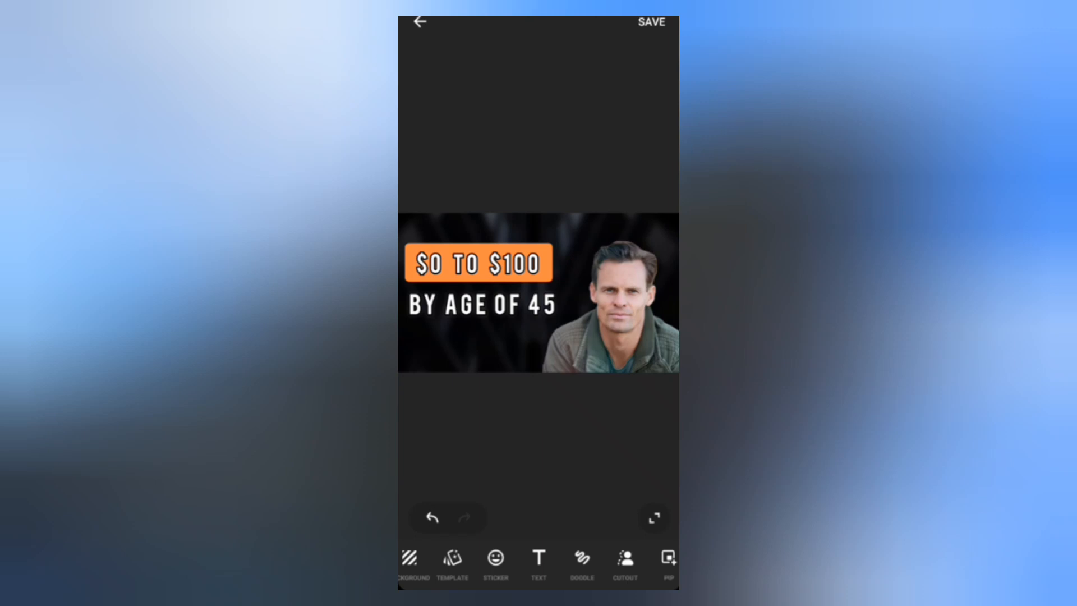
- Save the finished thumbnail with orange title, white subtitle and man's cutout
click(651, 23)
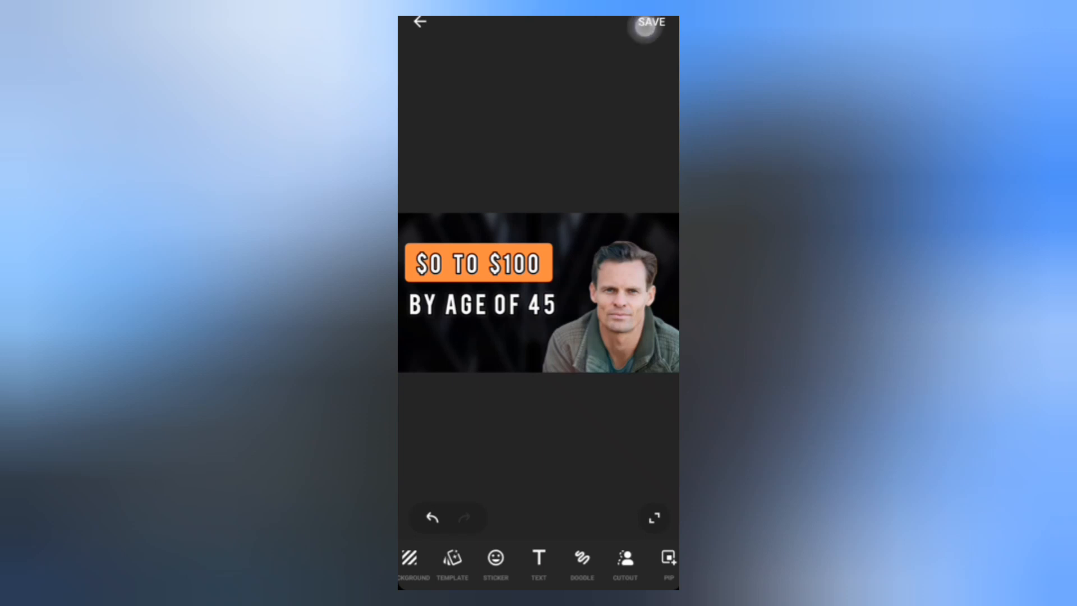
click(651, 22)
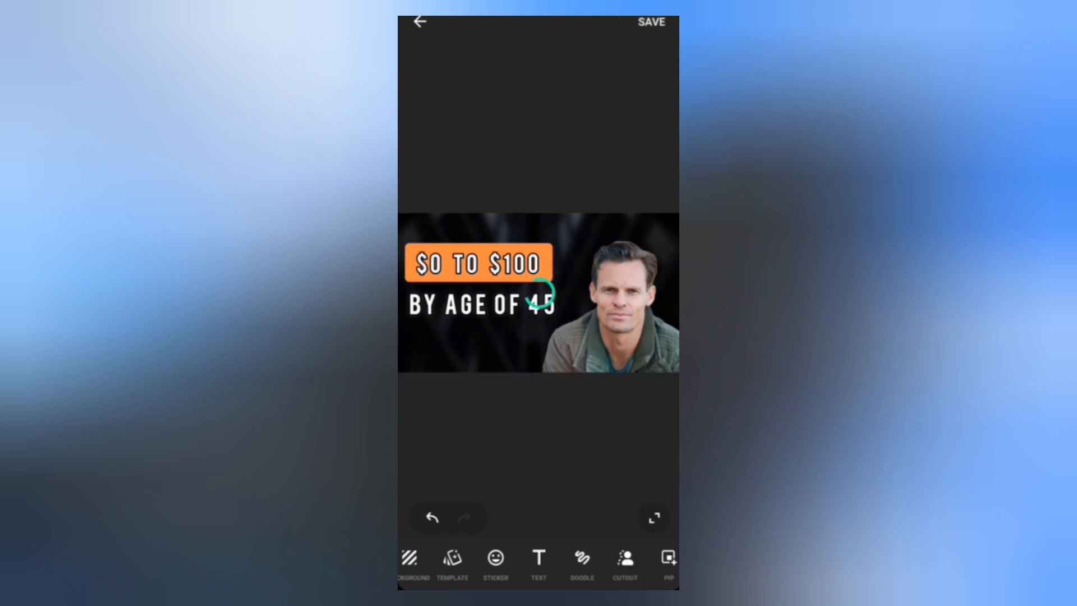